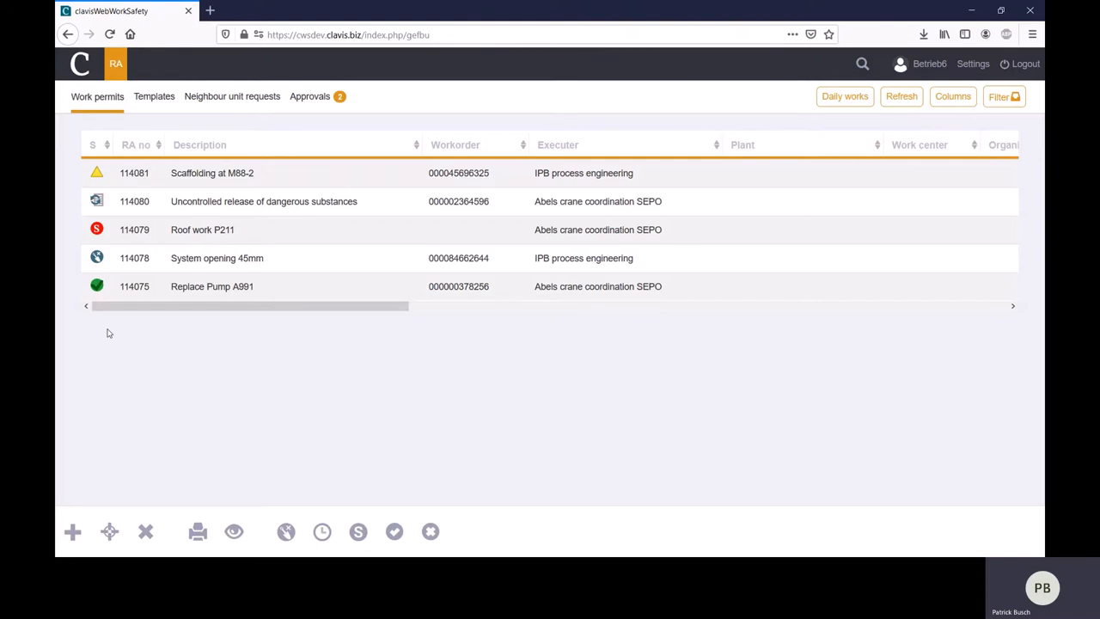
pyautogui.moveTo(96, 285)
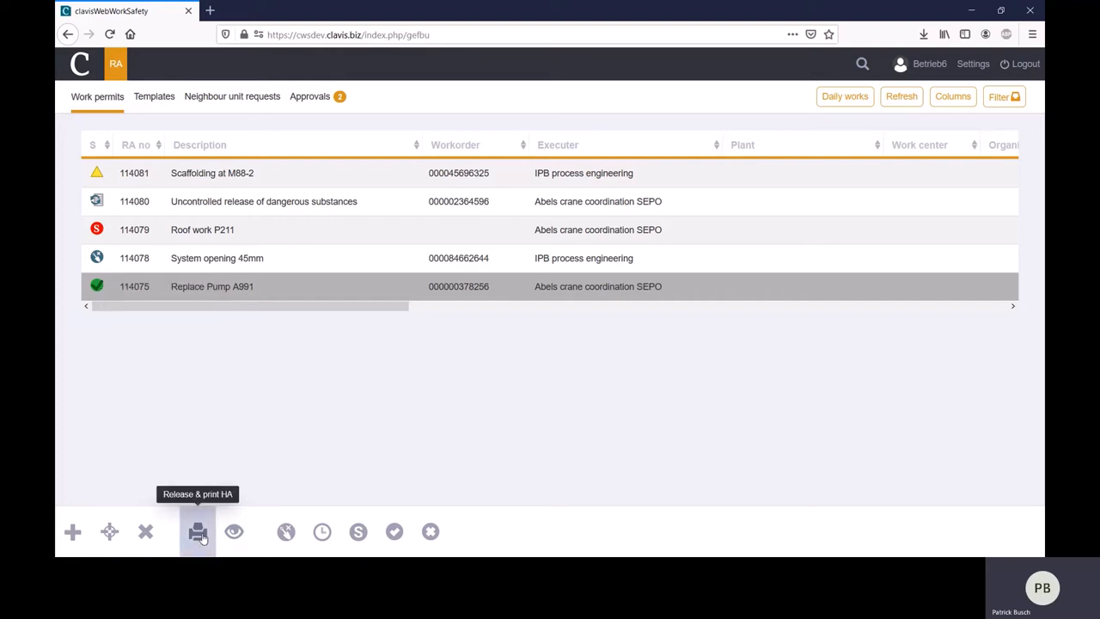
# Release the Replace Pump A991 permit and confirm Drucken to print it as permit 114075-V3
pyautogui.click(198, 531)
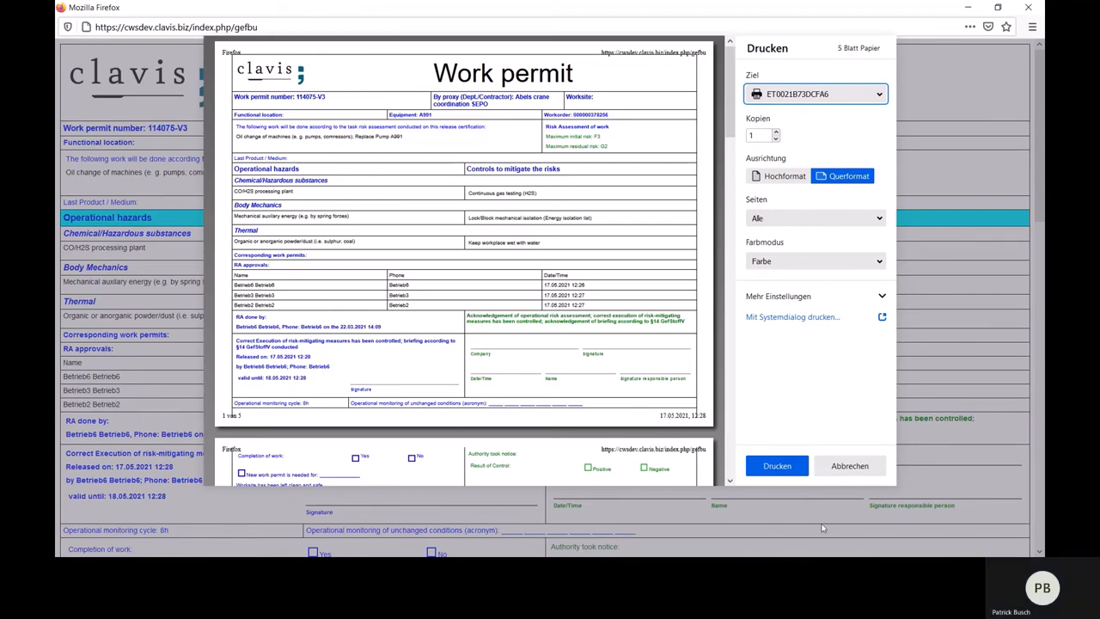
pyautogui.click(849, 464)
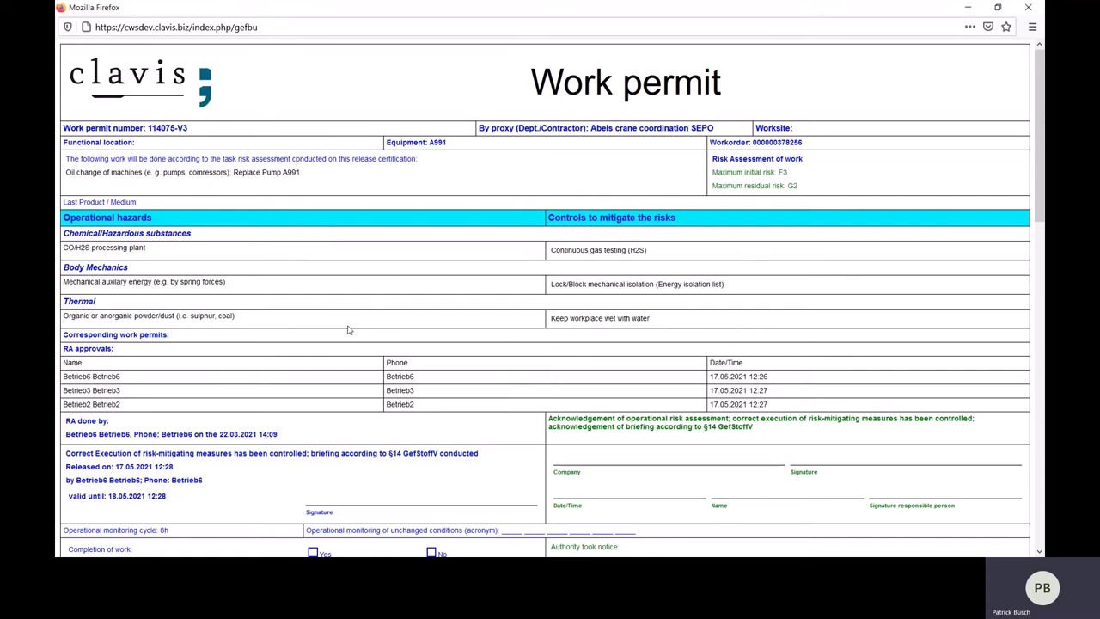
pyautogui.moveTo(362, 321)
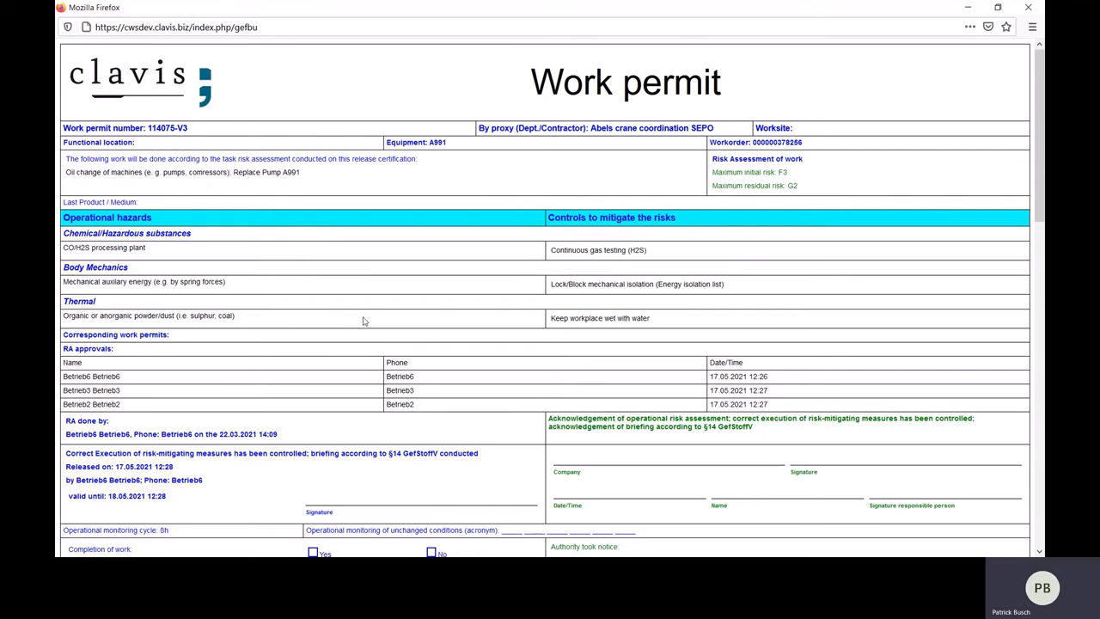
# Scroll through permit 114075-V3 past the risk assessment checklist to the final sign-off table
pyautogui.scroll(-3)
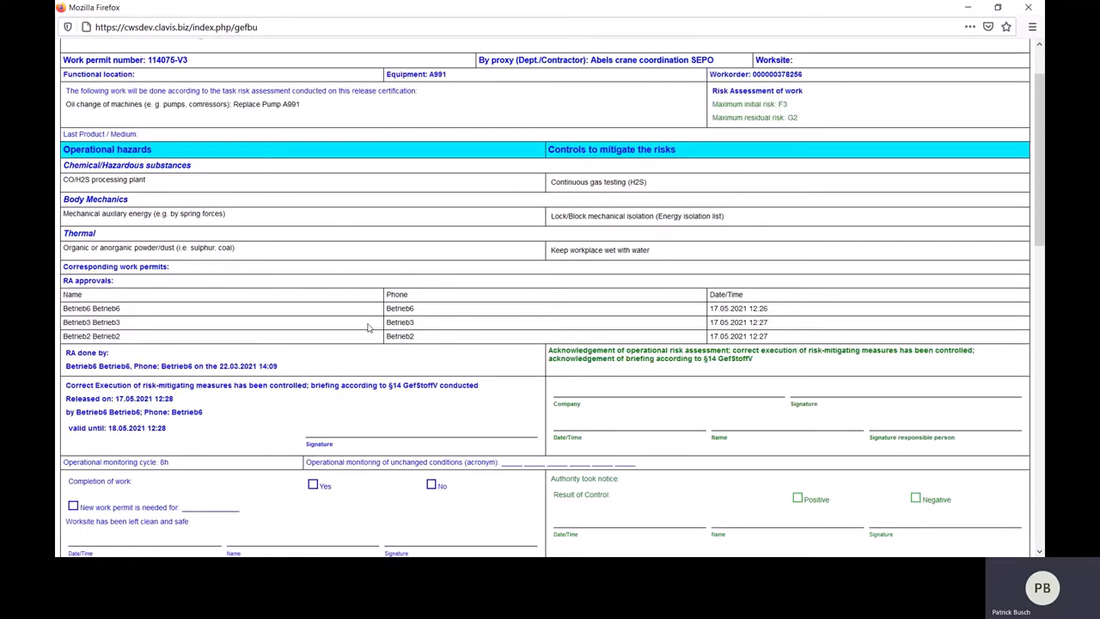
pyautogui.scroll(-3)
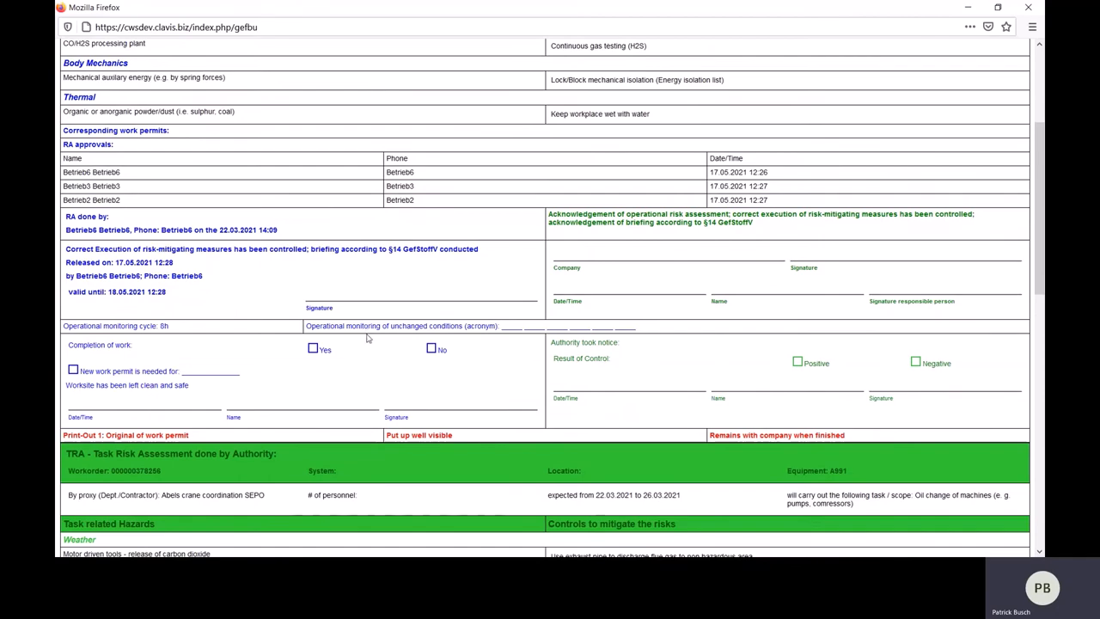
pyautogui.scroll(-3)
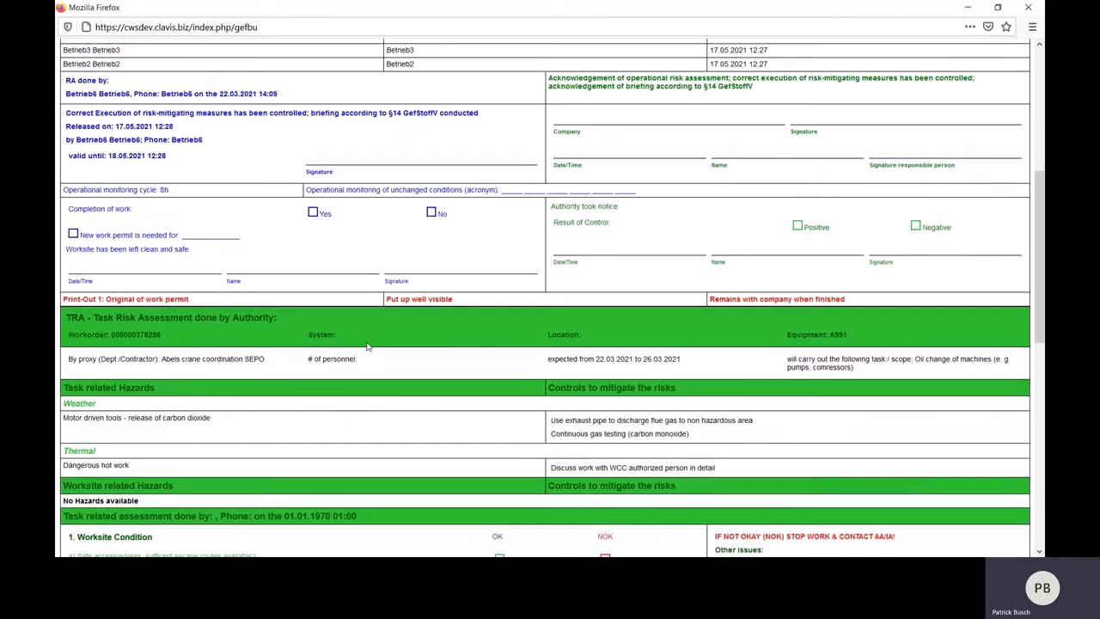
pyautogui.scroll(-3)
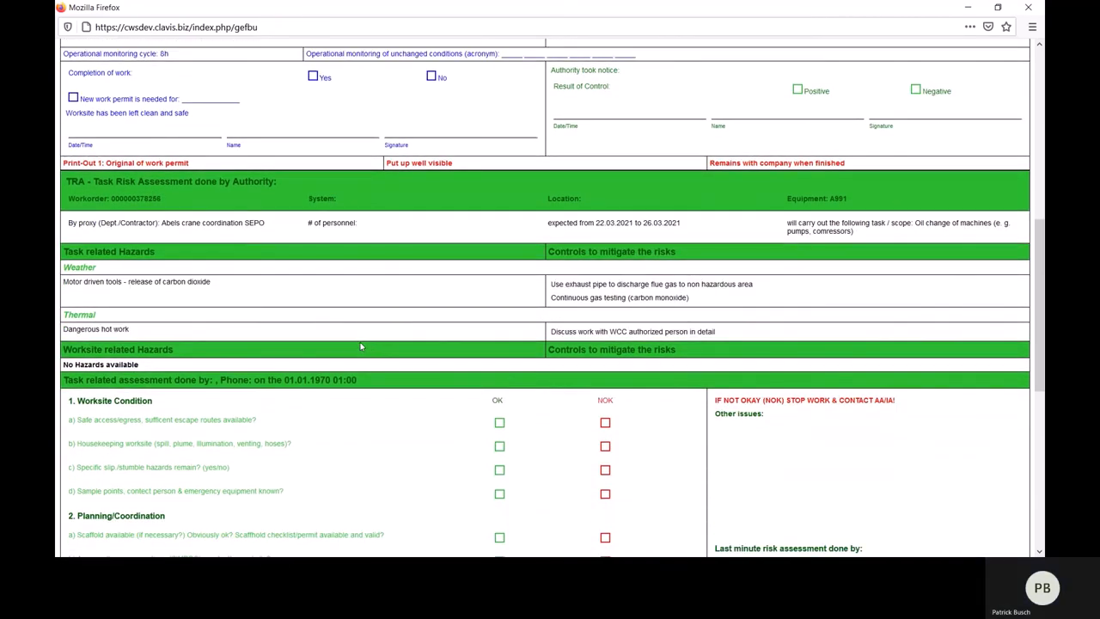
pyautogui.scroll(-3)
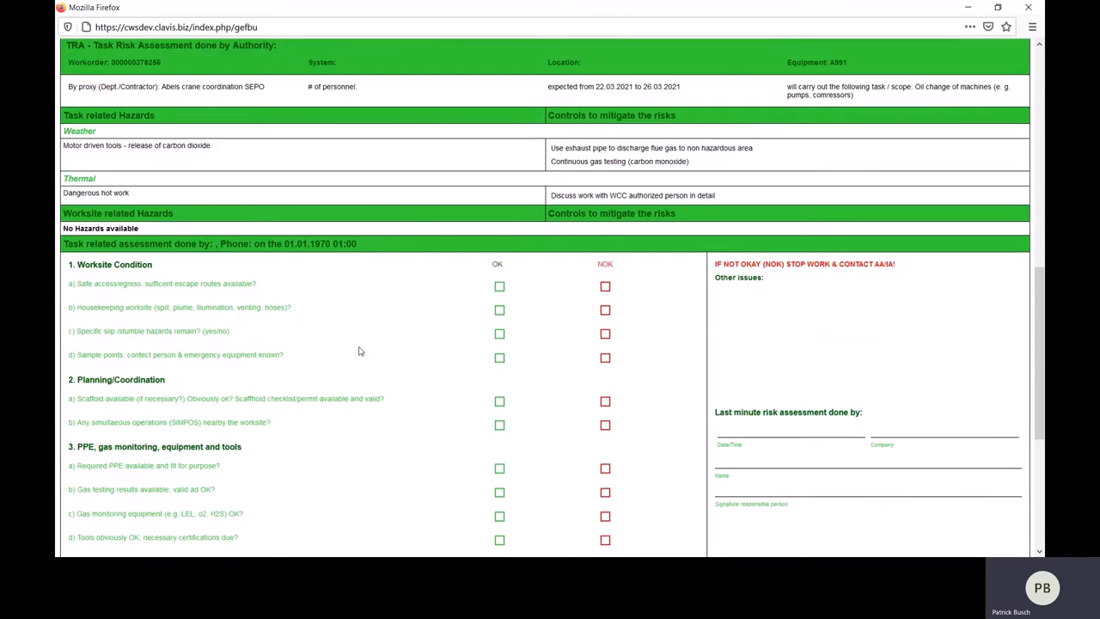
pyautogui.scroll(-3)
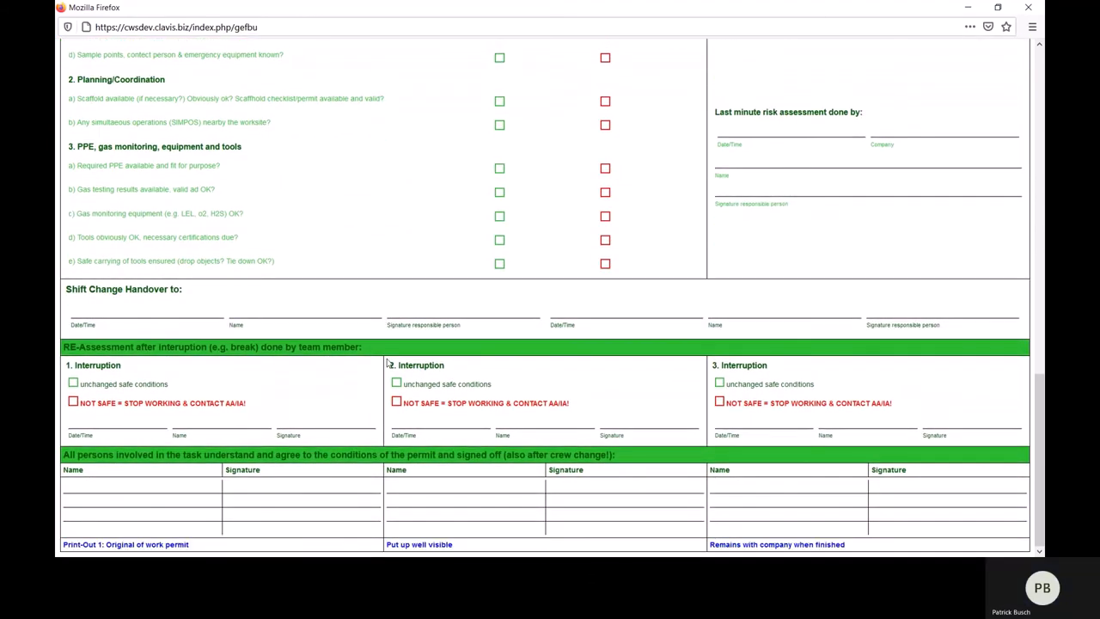